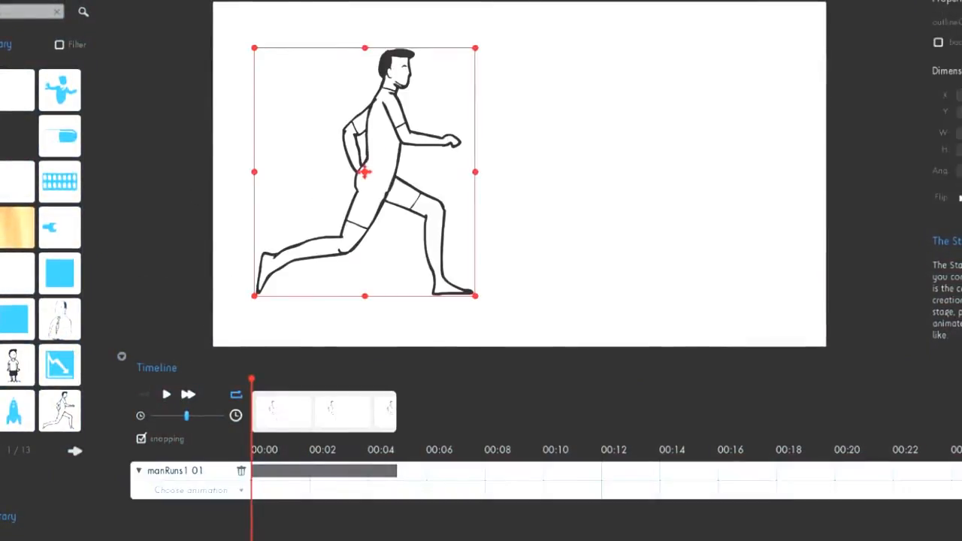
- Give manRuns1 01 the runLoop and Hand Drawing animations from its animation list
{"action": "left_click", "coordinate": [190, 490]}
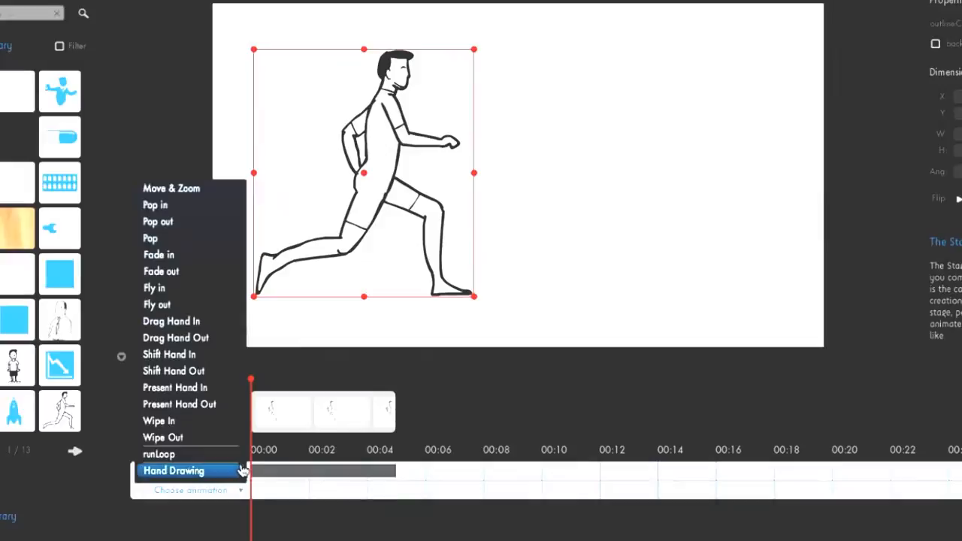
{"action": "left_click", "coordinate": [174, 472]}
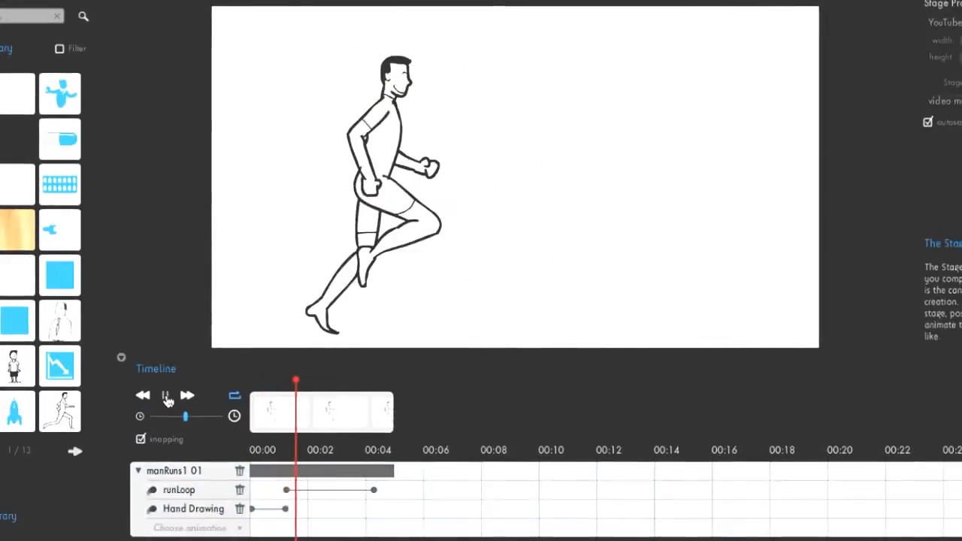
- Play the preview past the running man into the landscape and orange scenes, then pause
{"action": "left_click", "coordinate": [166, 395]}
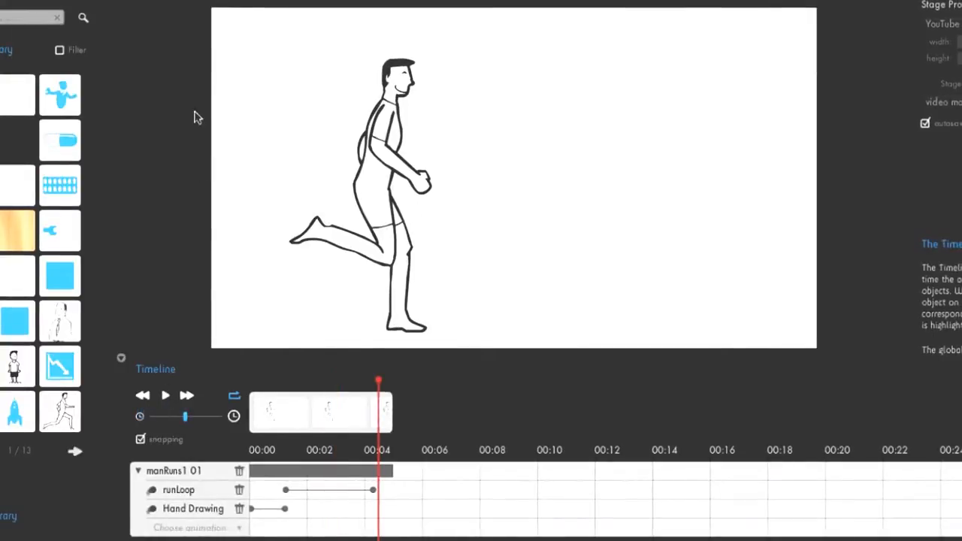
{"action": "left_click", "coordinate": [165, 395]}
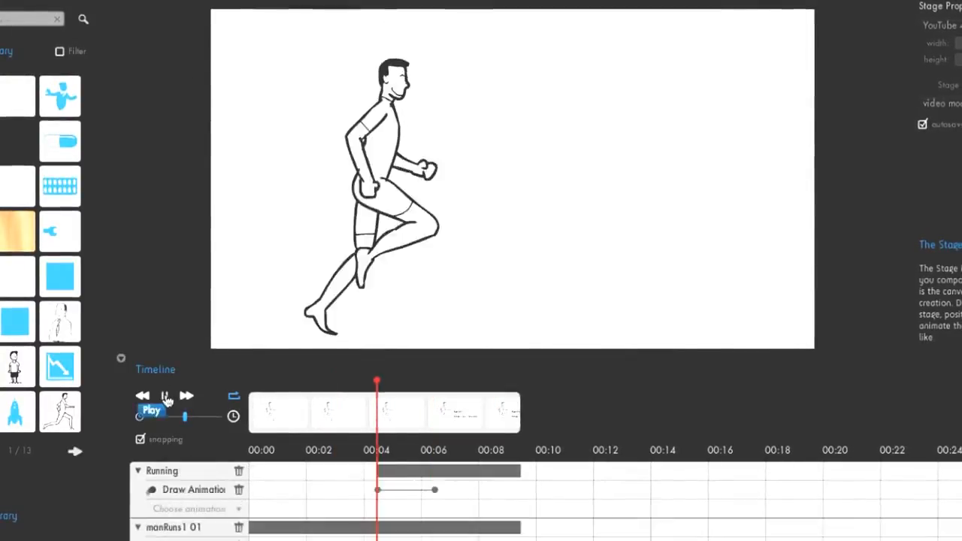
{"action": "left_click", "coordinate": [150, 410]}
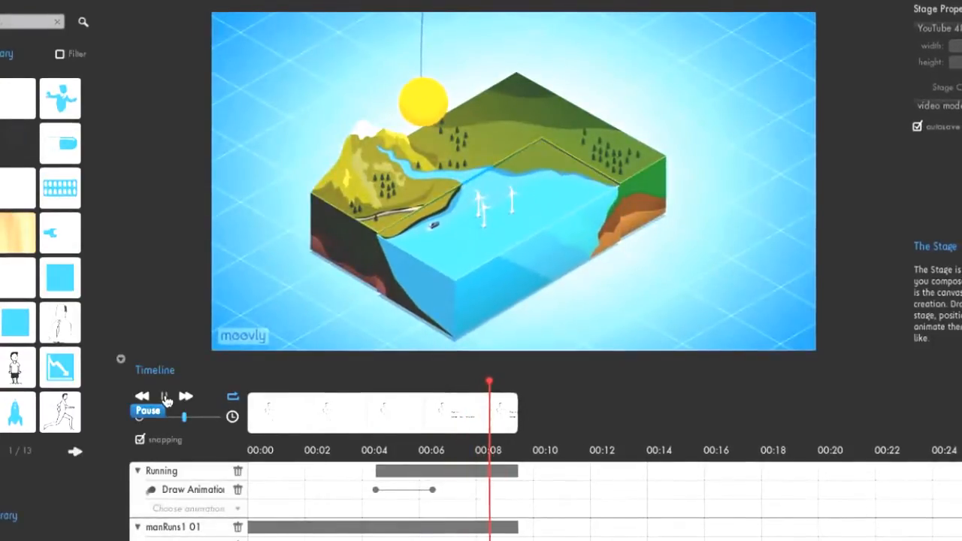
{"action": "left_click", "coordinate": [164, 397]}
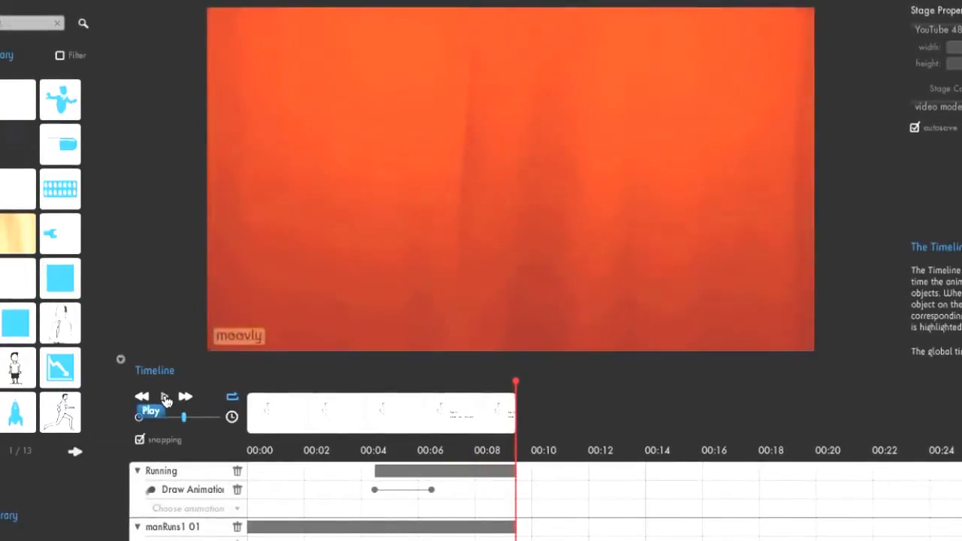